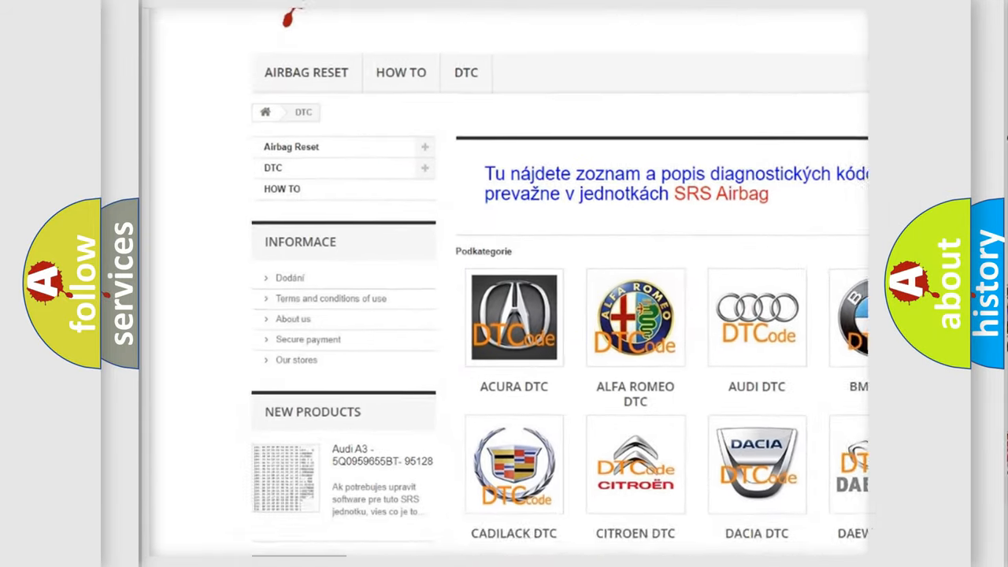
pyautogui.scroll(-3)
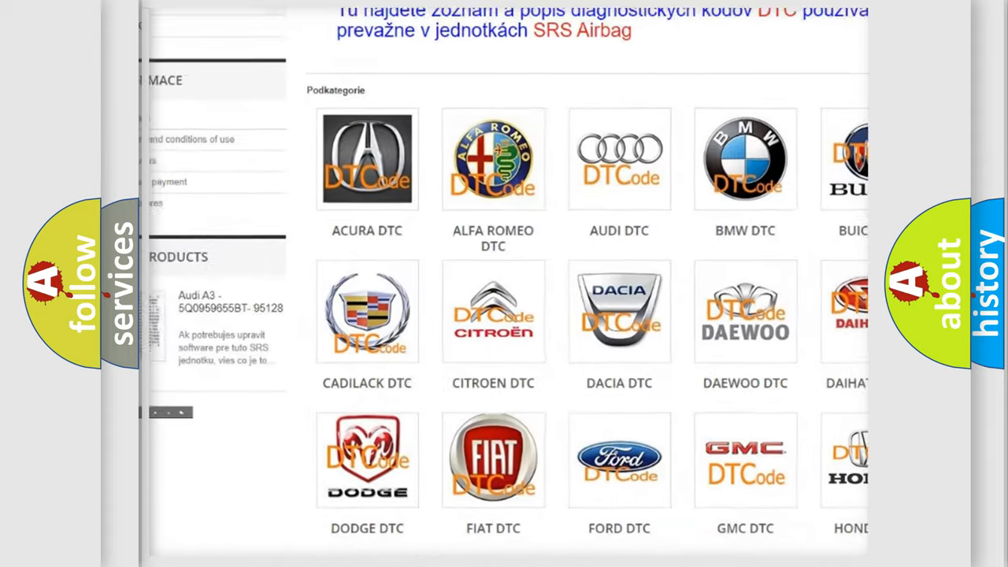
pyautogui.scroll(-3)
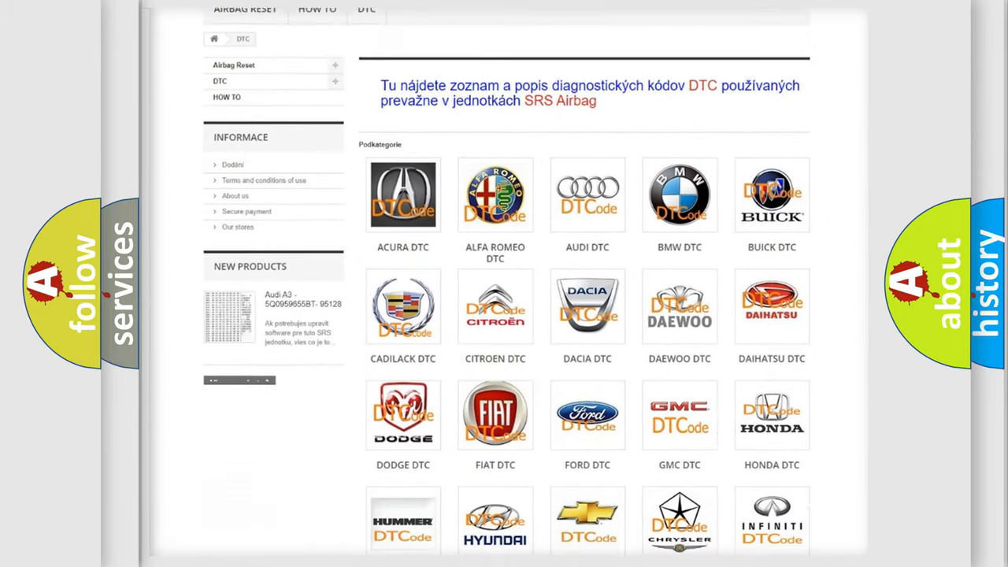
pyautogui.scroll(-3)
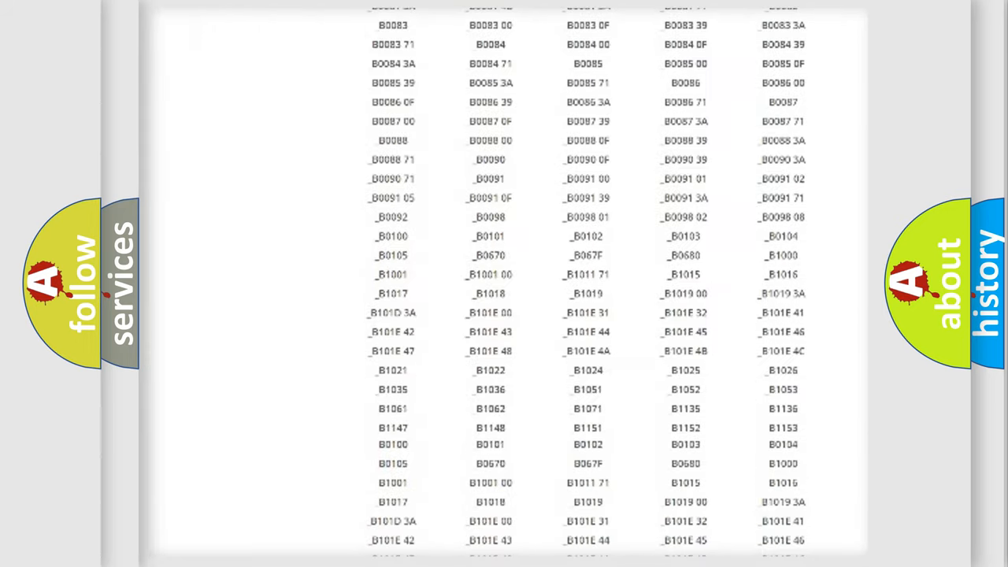
pyautogui.scroll(3)
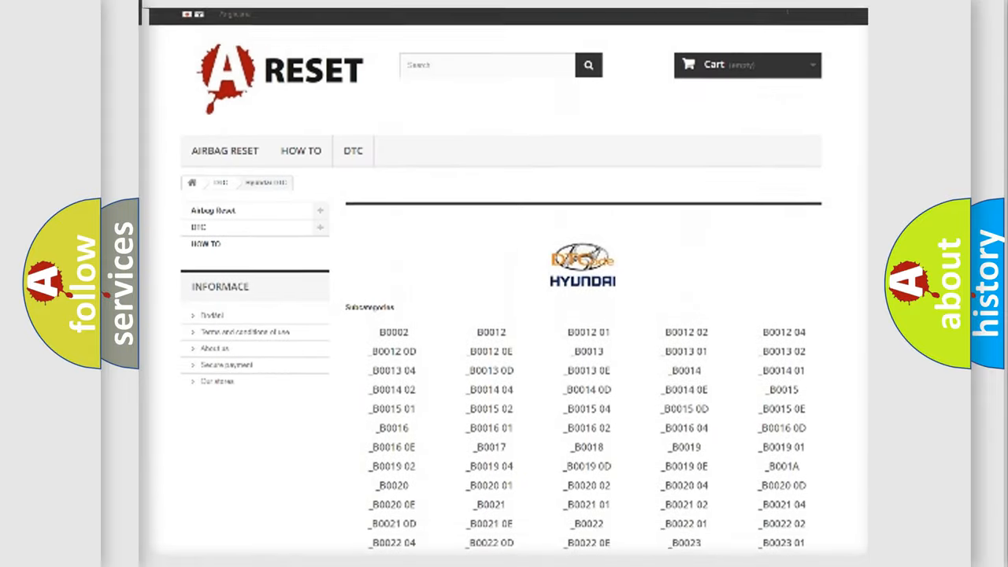